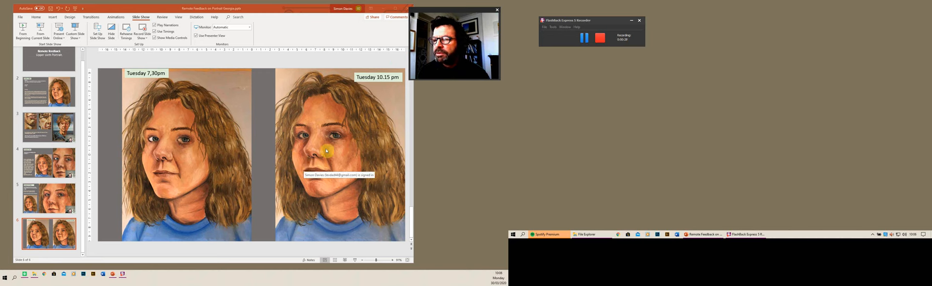
pyautogui.moveTo(199, 155)
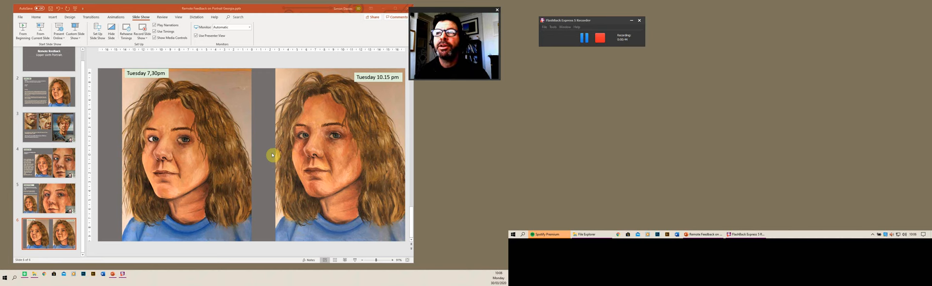
pyautogui.moveTo(200, 118)
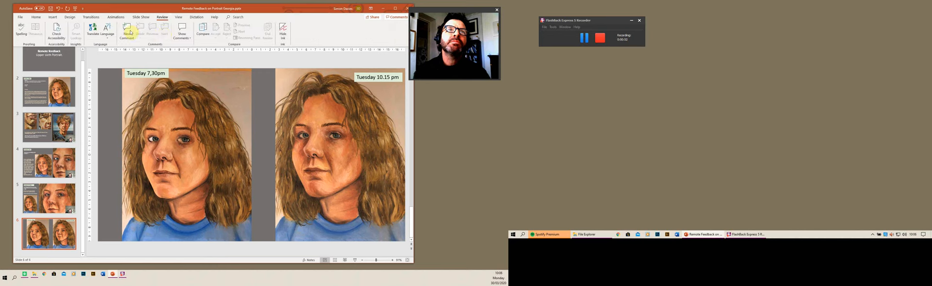
# Step: Launch Record Slide Show from the Slide Show tab, opening on the Remote feedback title slide
pyautogui.click(141, 17)
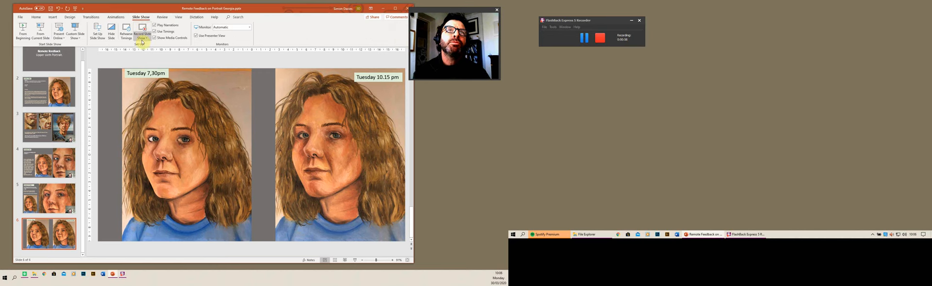
pyautogui.click(142, 30)
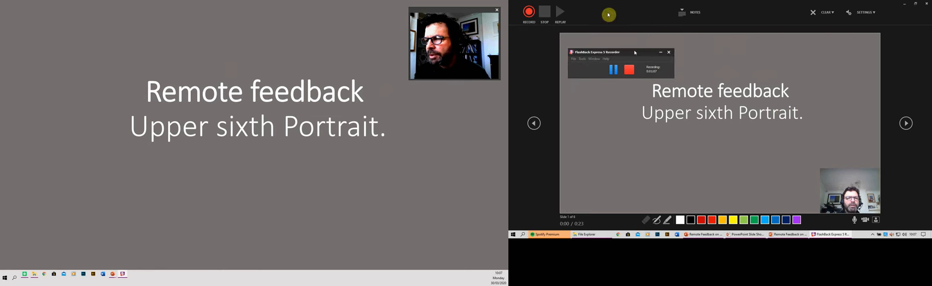
# Step: Move the Flashback recorder aside and advance to the Tuesday 10.15 pm close-up slide
pyautogui.moveTo(618, 53); pyautogui.dragTo(259, 215)
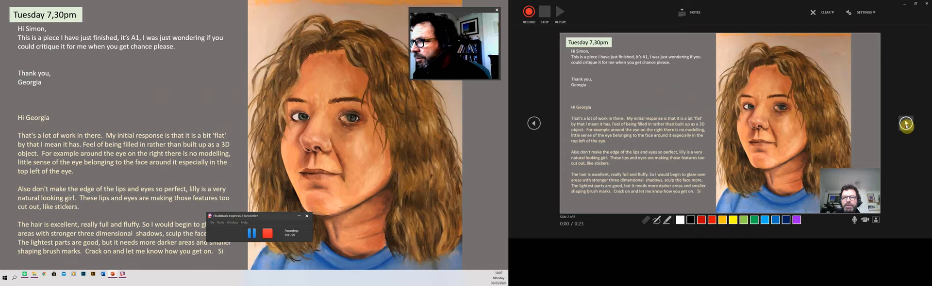
pyautogui.click(906, 124)
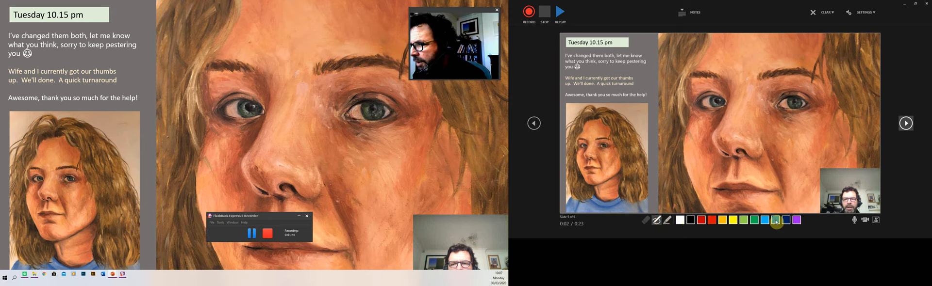
pyautogui.click(796, 220)
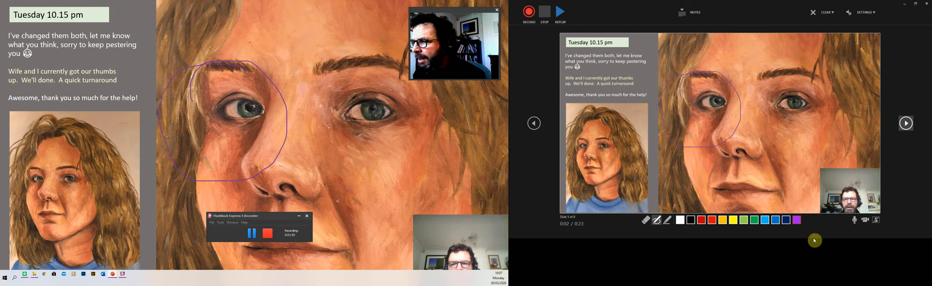
pyautogui.click(526, 13)
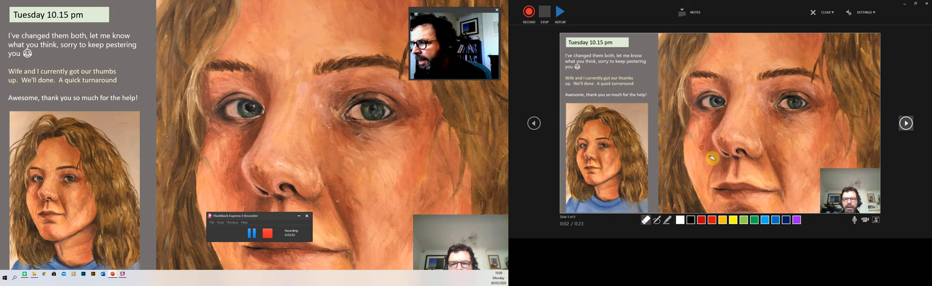
# Step: Record narration over the close-up face slide, then advance to the side-by-side Tuesday portraits
pyautogui.click(527, 12)
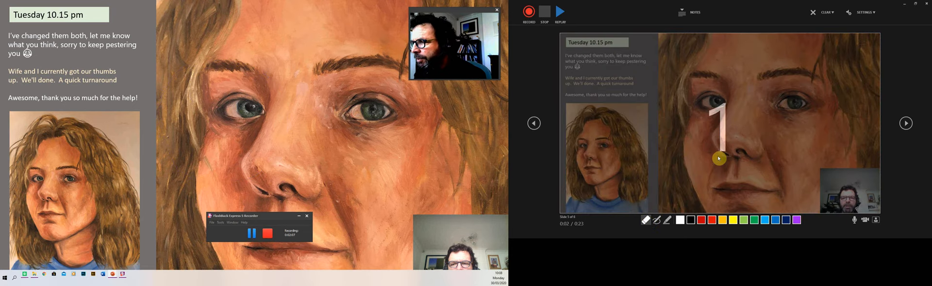
pyautogui.click(524, 11)
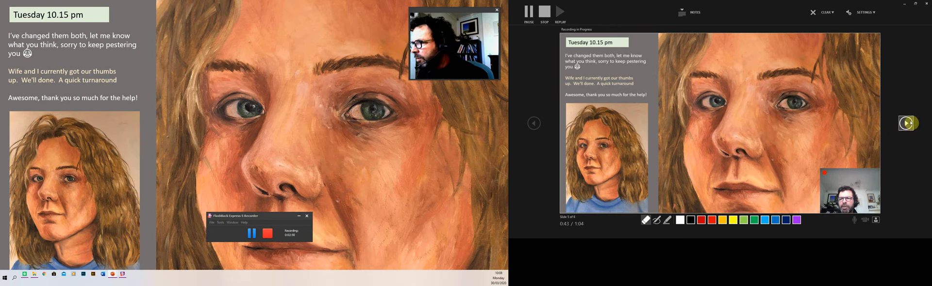
pyautogui.click(909, 123)
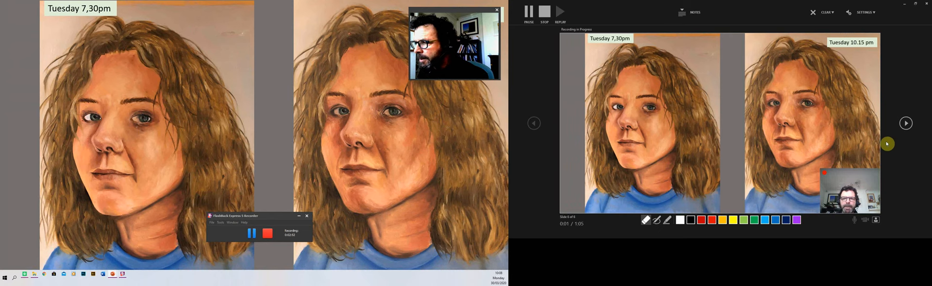